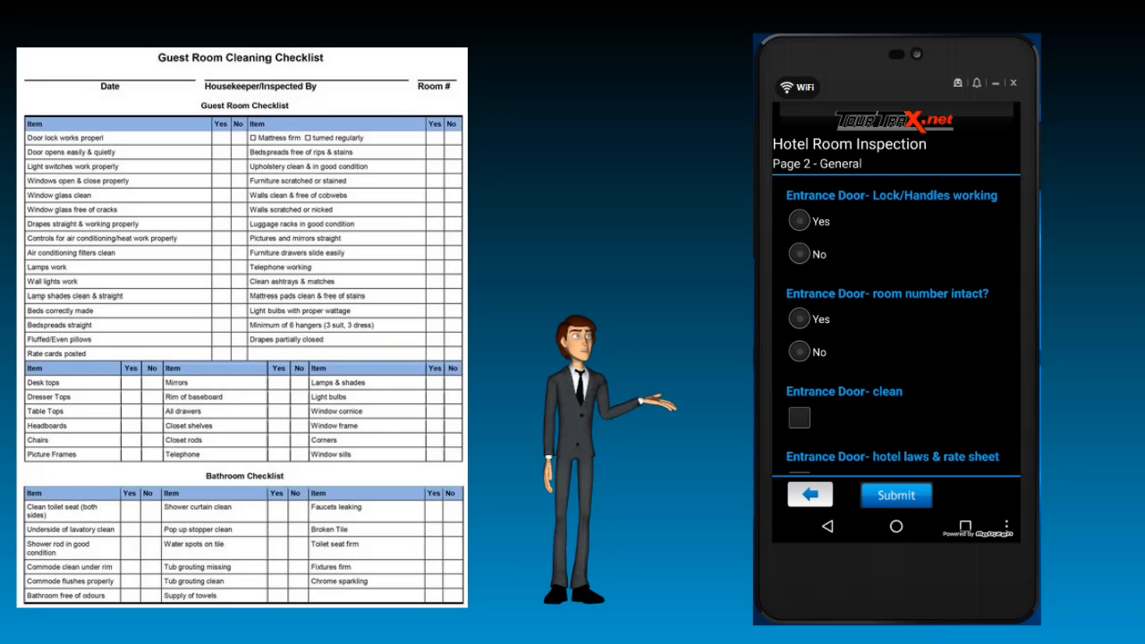
pyautogui.click(894, 494)
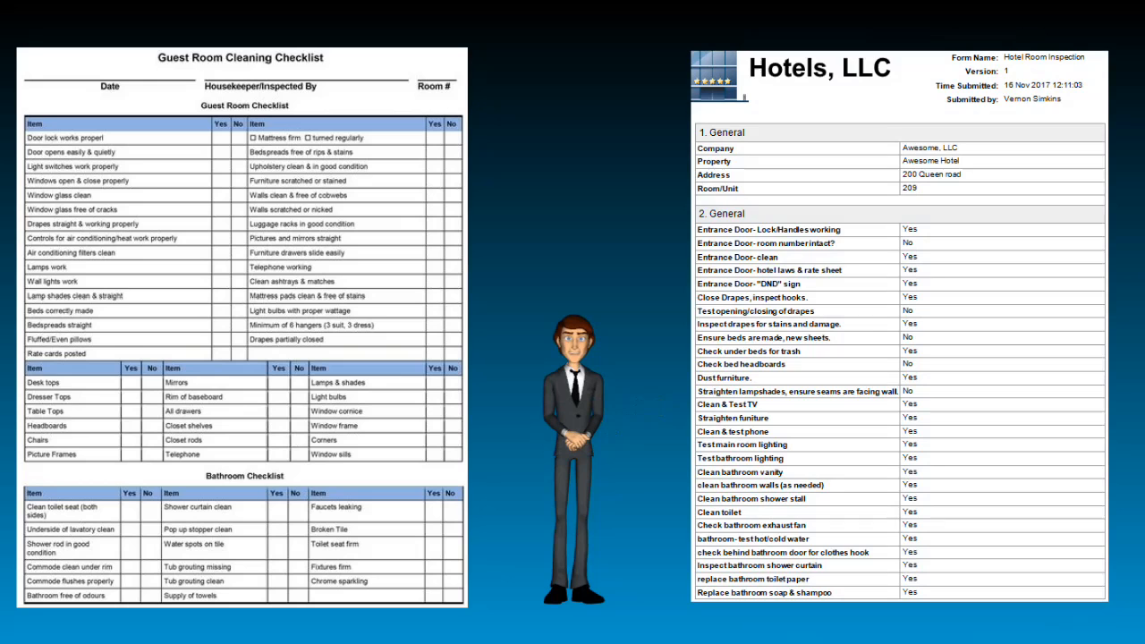